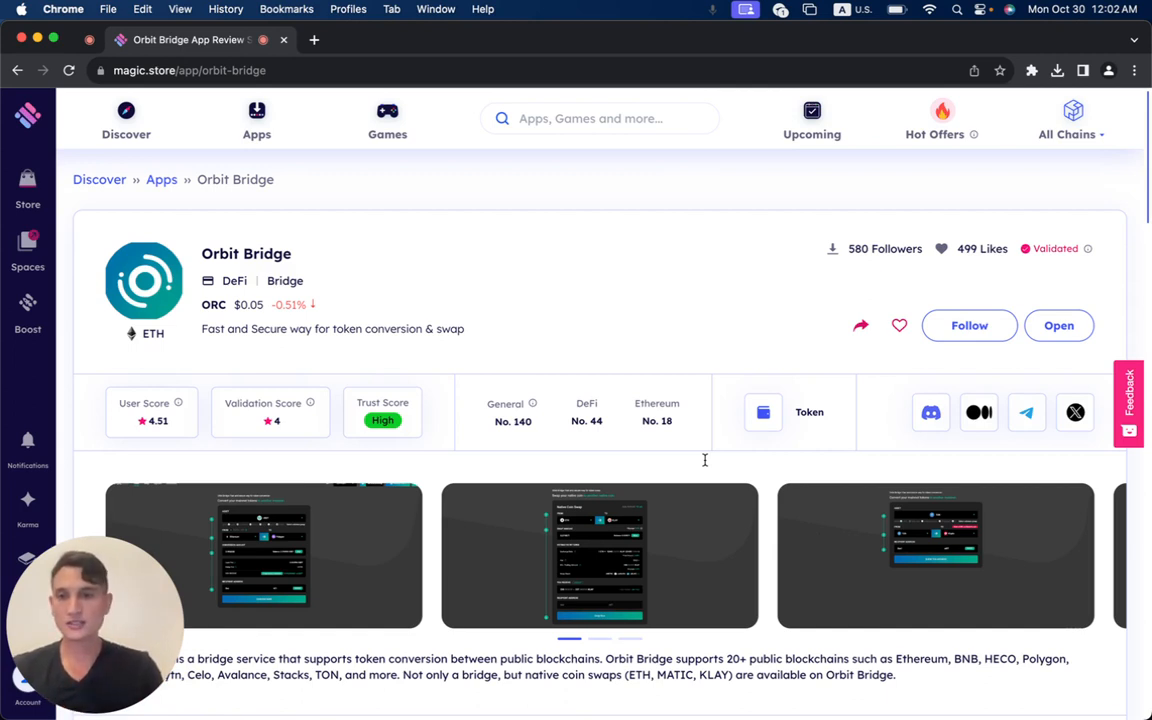
{"action": "mouse_move", "coordinate": [610, 528]}
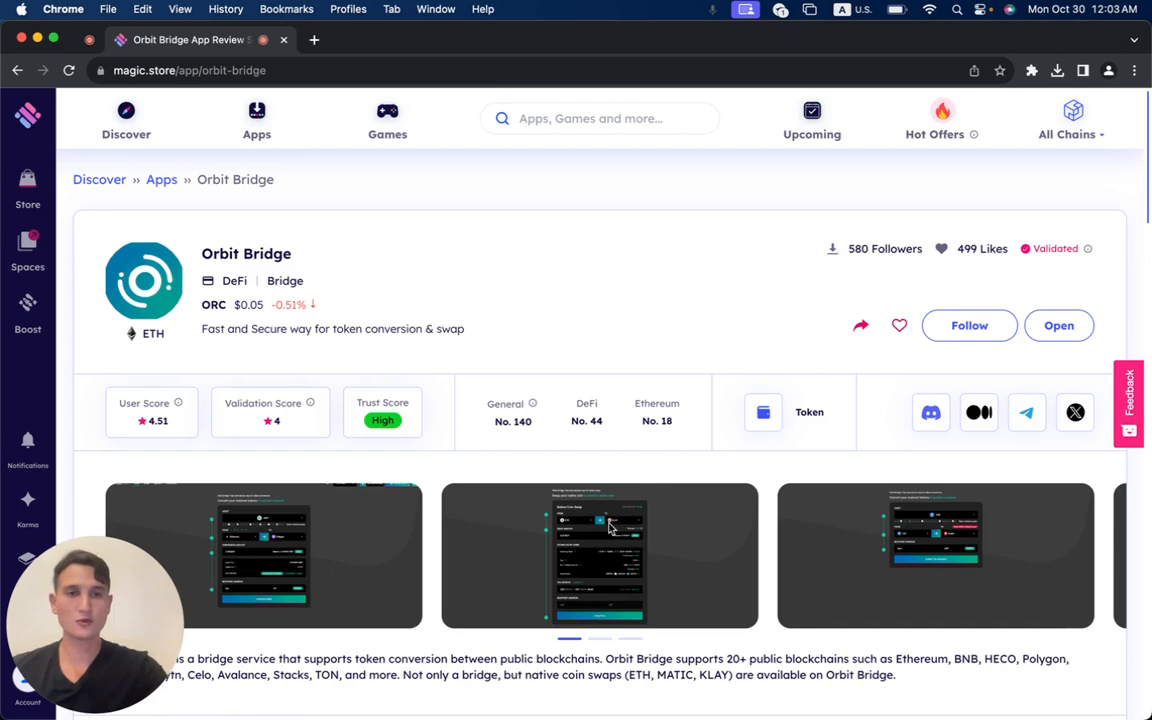
Bring the Orbit Bridge description and validation score section into view.
{"action": "scroll", "scroll_direction": "down", "scroll_amount": 3}
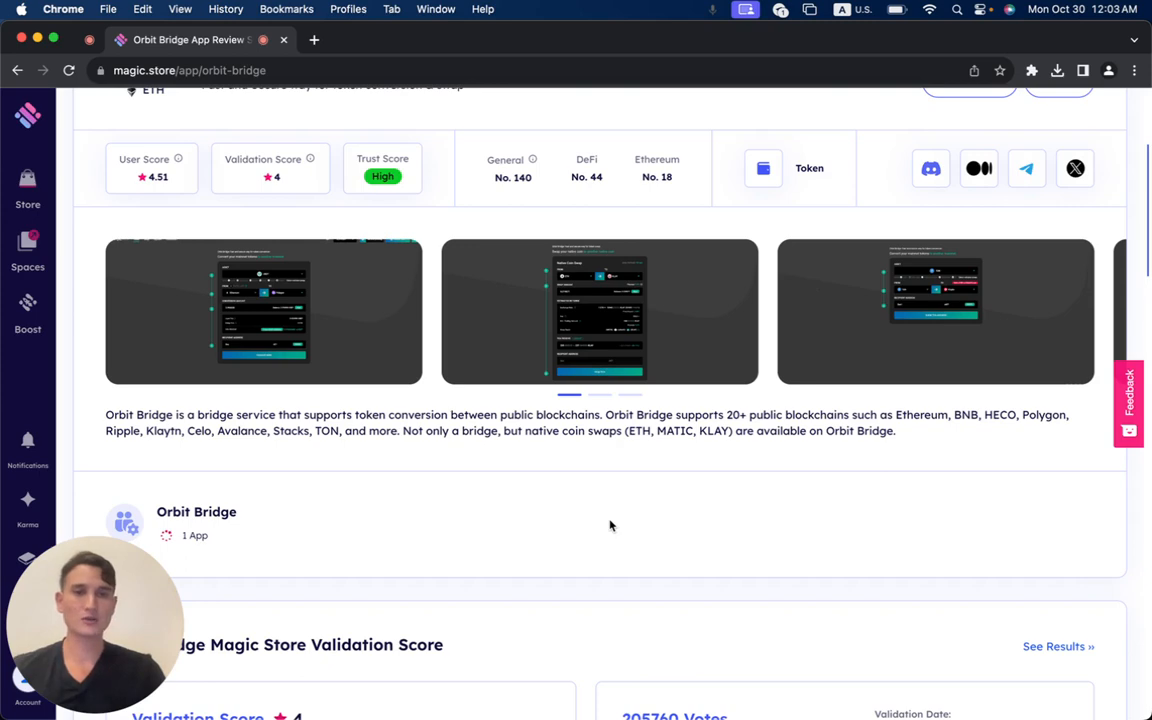
Review the 80% yes validation results down to the 4.51 real-user review score.
{"action": "scroll", "scroll_direction": "down", "scroll_amount": 3}
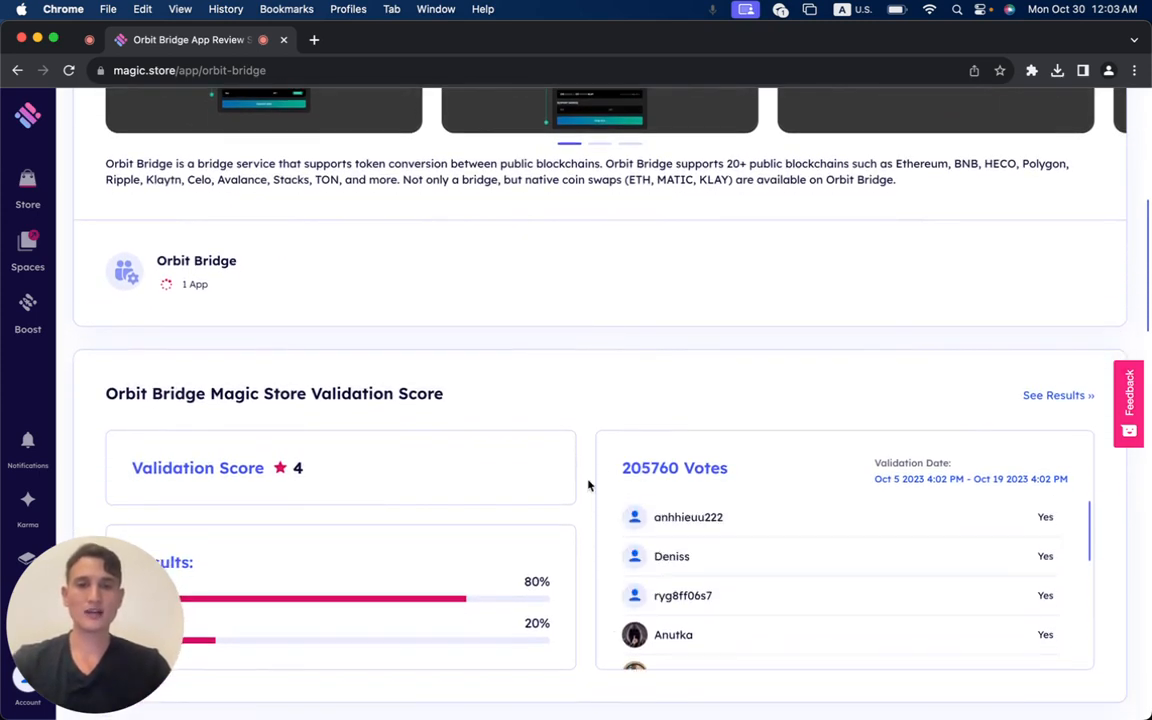
{"action": "scroll", "scroll_direction": "down", "scroll_amount": 3}
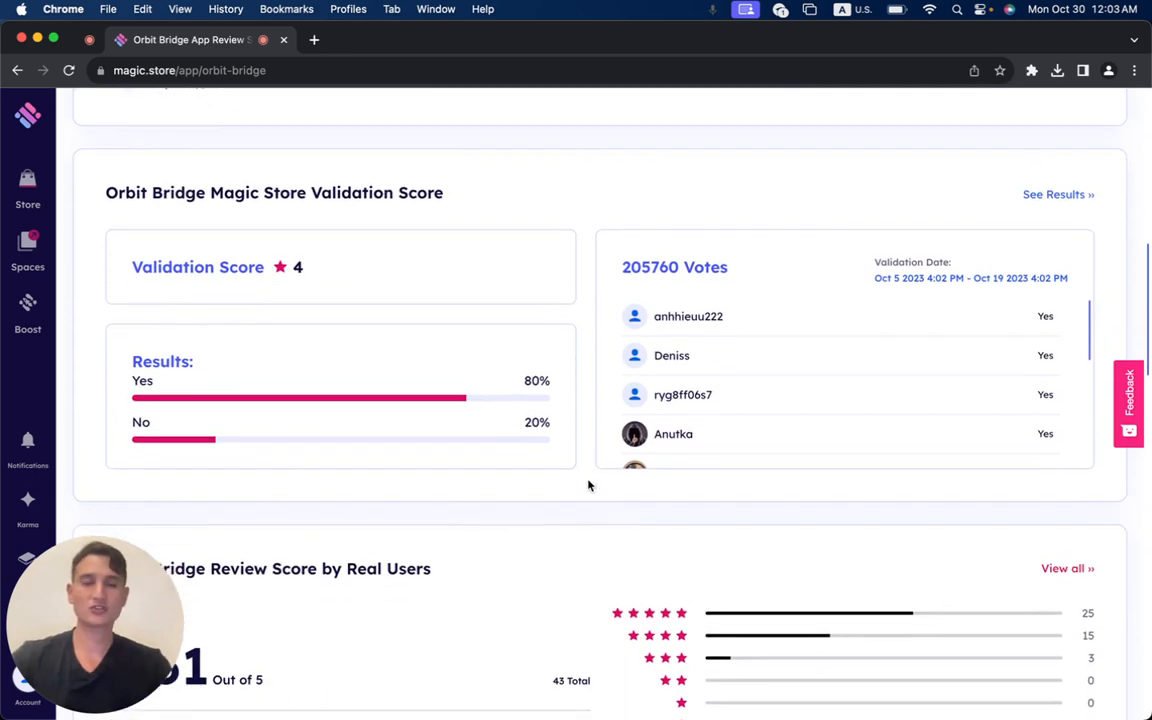
{"action": "scroll", "scroll_direction": "down", "scroll_amount": 3}
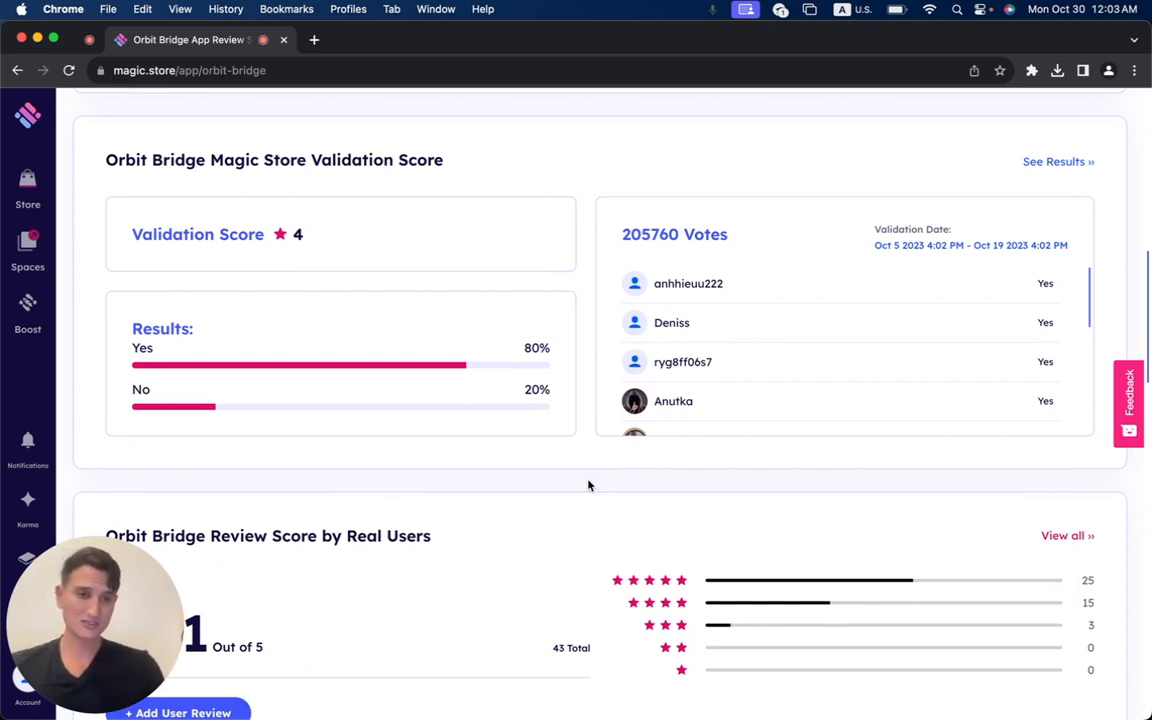
{"action": "scroll", "scroll_direction": "down", "scroll_amount": 3}
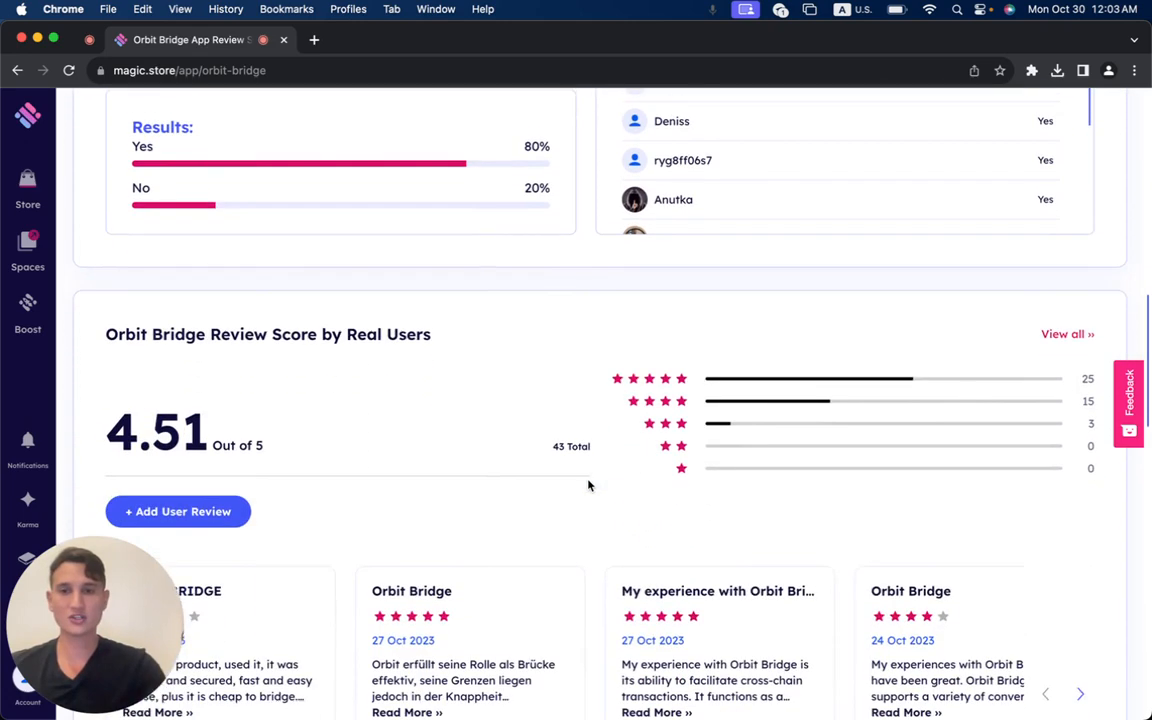
Go through the individual user review cards until the ORC token price chart appears.
{"action": "scroll", "scroll_direction": "down", "scroll_amount": 3}
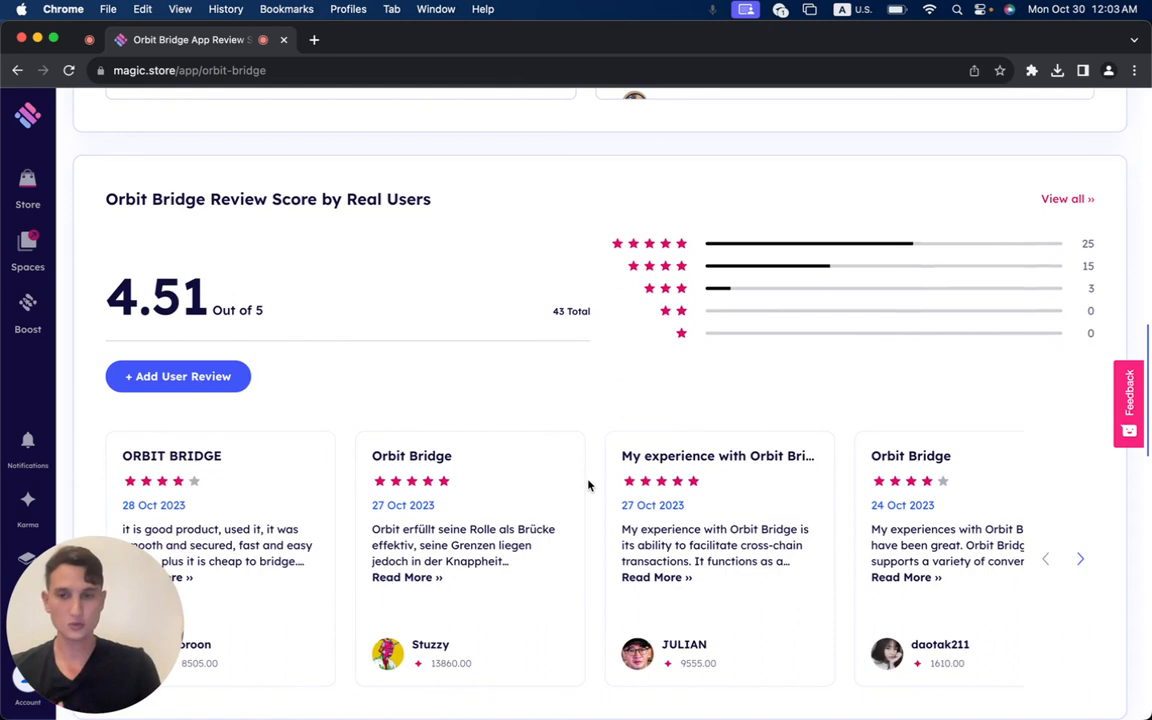
{"action": "scroll", "scroll_direction": "down", "scroll_amount": 3}
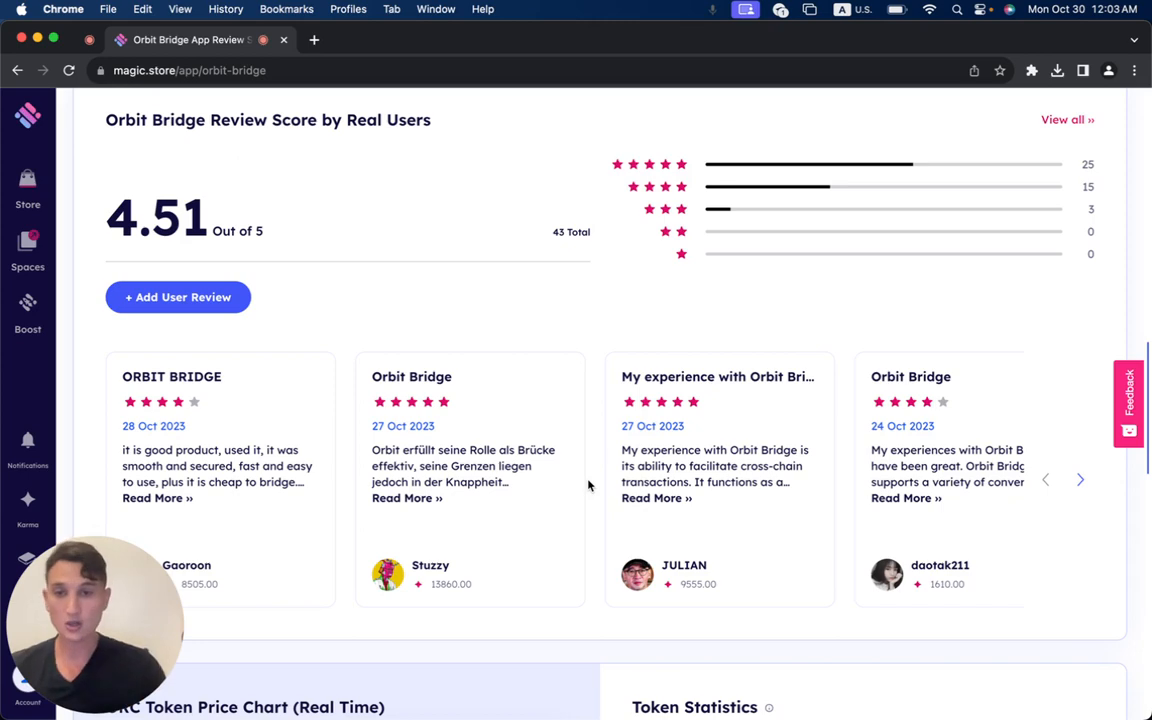
{"action": "scroll", "scroll_direction": "down", "scroll_amount": 3}
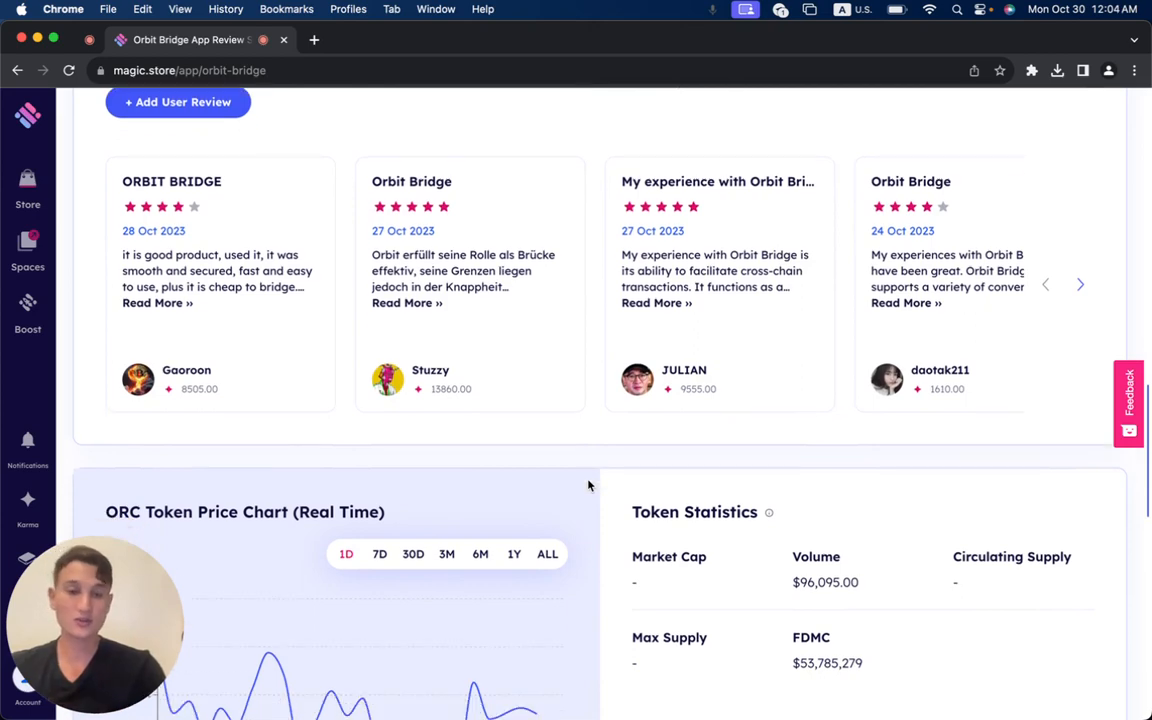
View the ORC price chart, token statistics and trust score, then return to the page top.
{"action": "scroll", "scroll_direction": "down", "scroll_amount": 3}
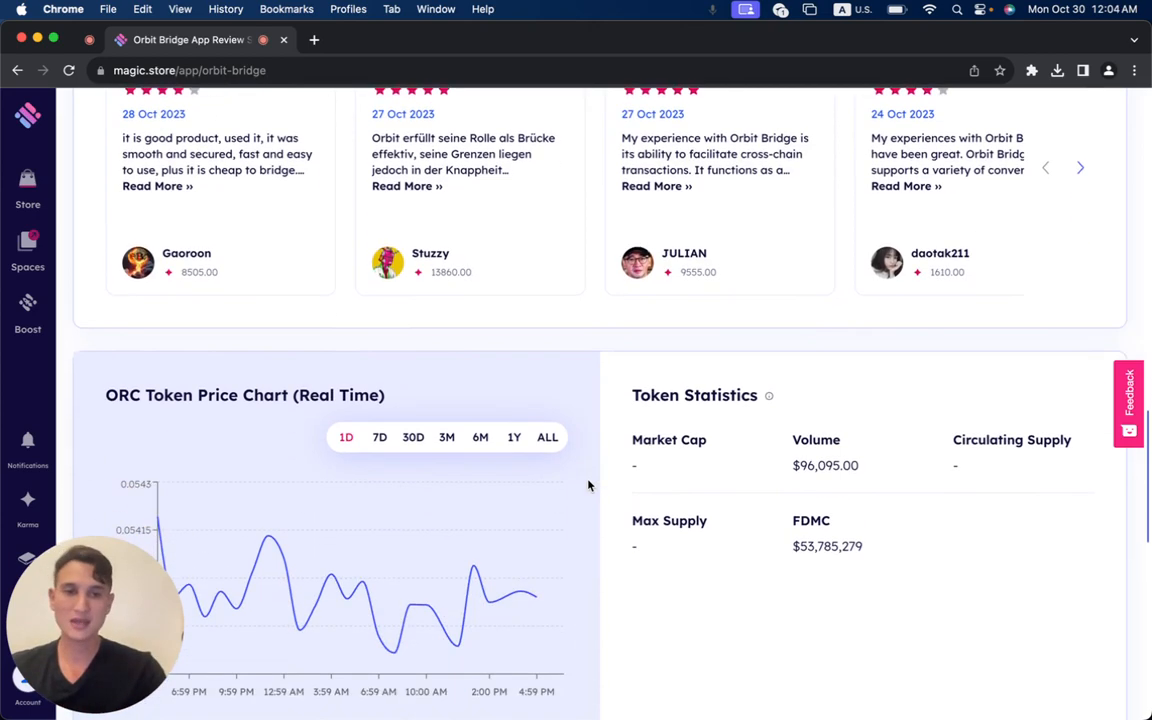
{"action": "scroll", "scroll_direction": "down", "scroll_amount": 3}
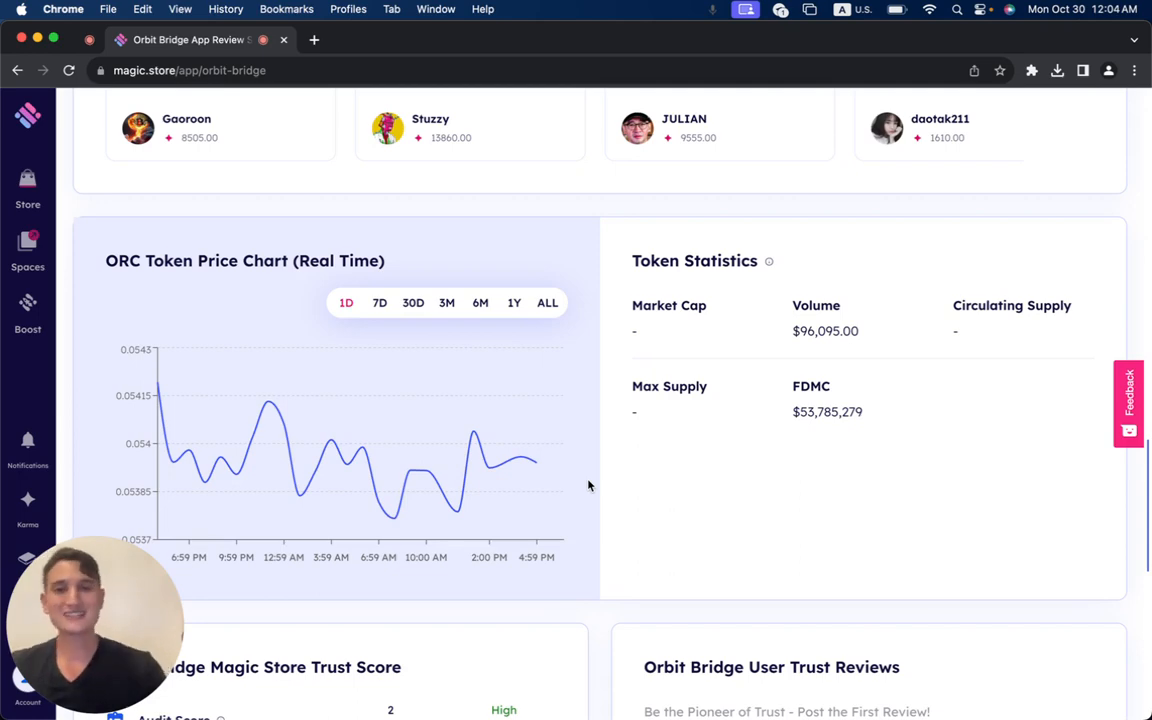
{"action": "scroll", "scroll_direction": "down", "scroll_amount": 3}
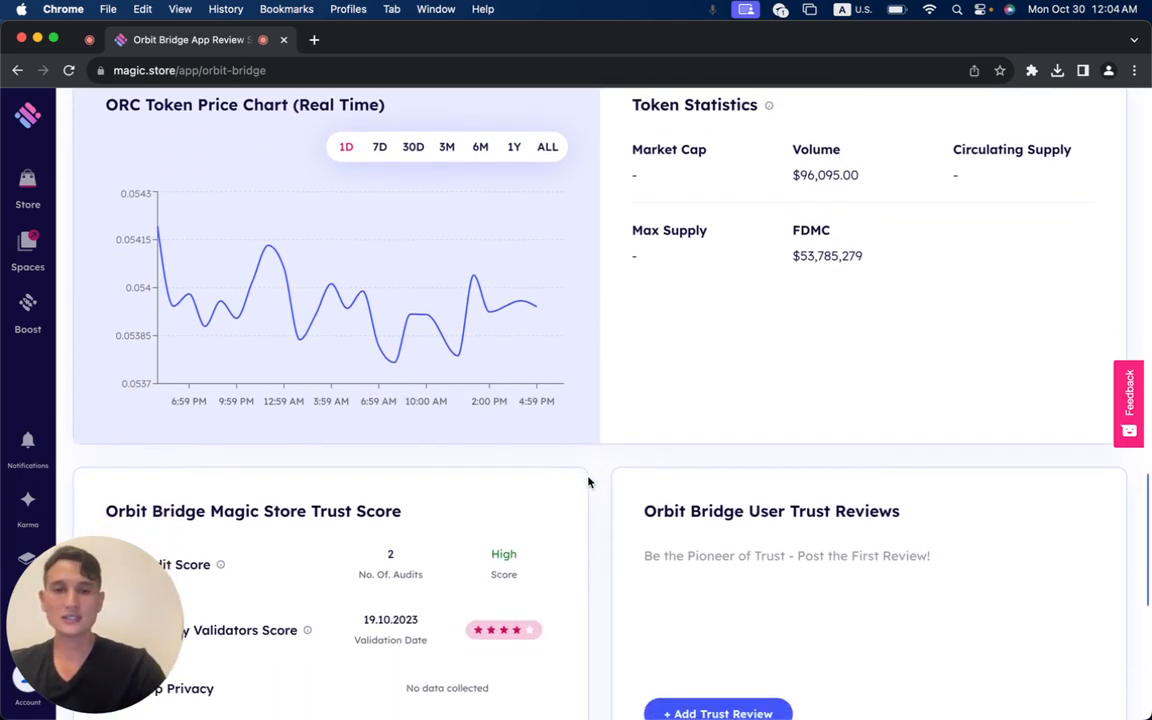
{"action": "scroll", "scroll_direction": "up", "scroll_amount": 3}
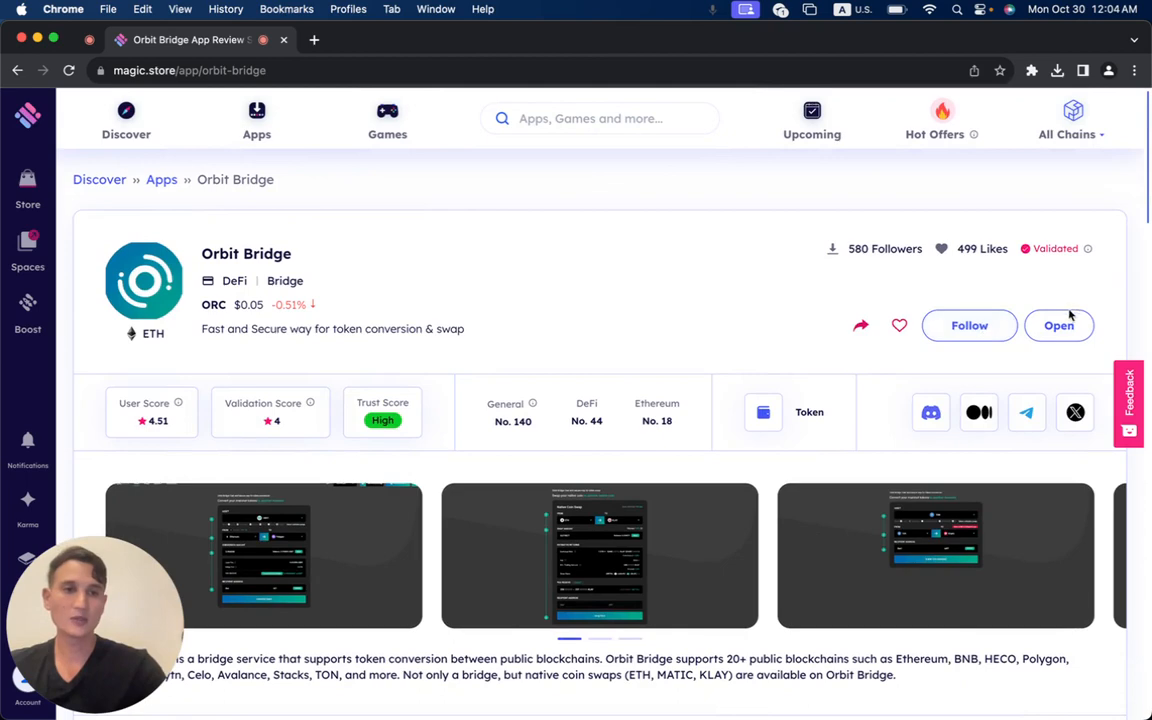
Launch Orbit Bridge in Magic Spaces and dismiss the personalized image registration prompt.
{"action": "left_click", "coordinate": [1058, 324]}
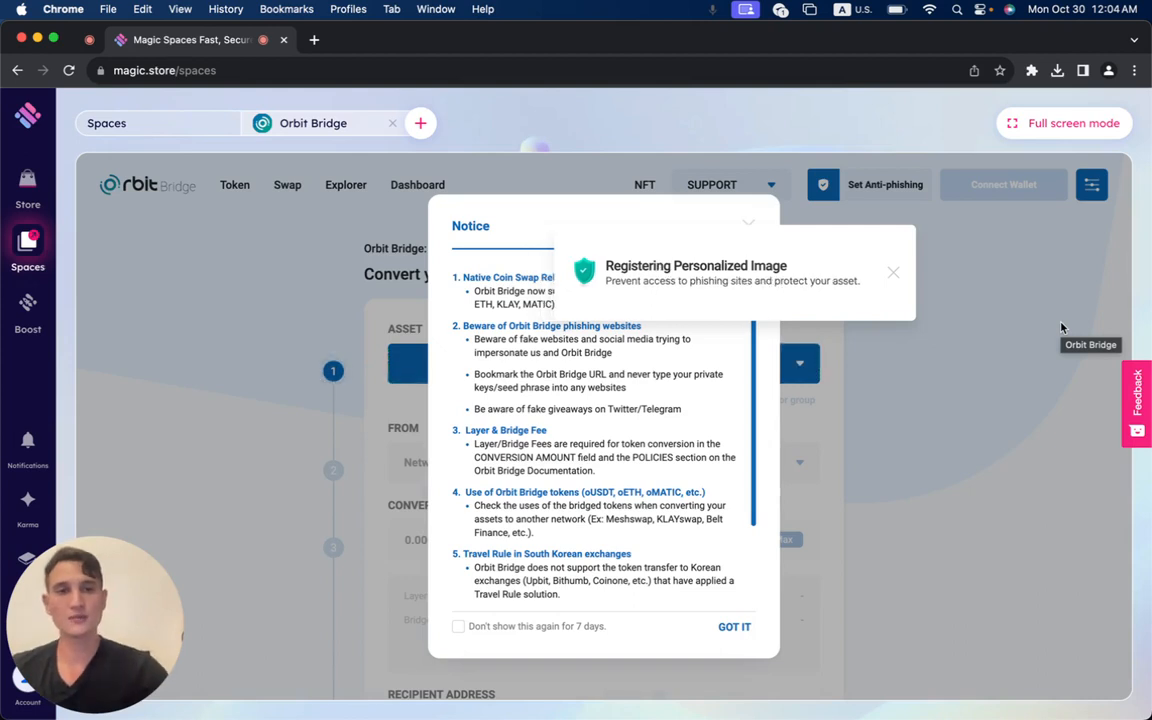
{"action": "left_click", "coordinate": [892, 272]}
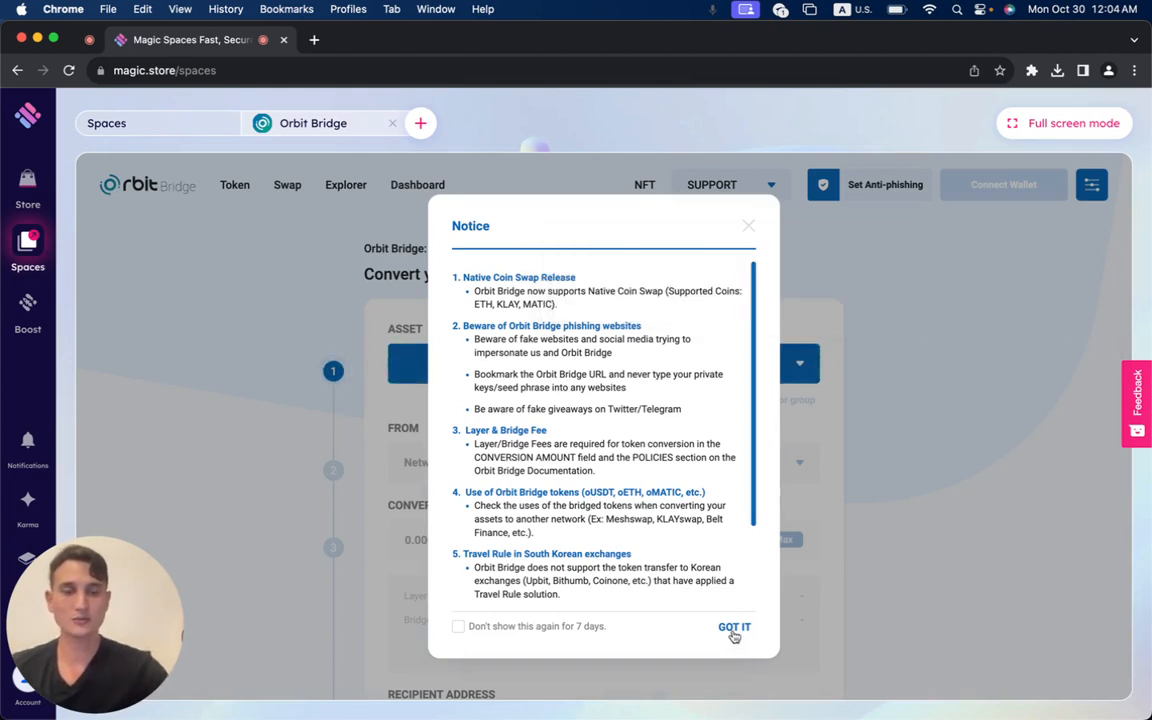
Acknowledge the Orbit Bridge notice with GOT IT to reveal the token conversion form.
{"action": "left_click", "coordinate": [734, 626]}
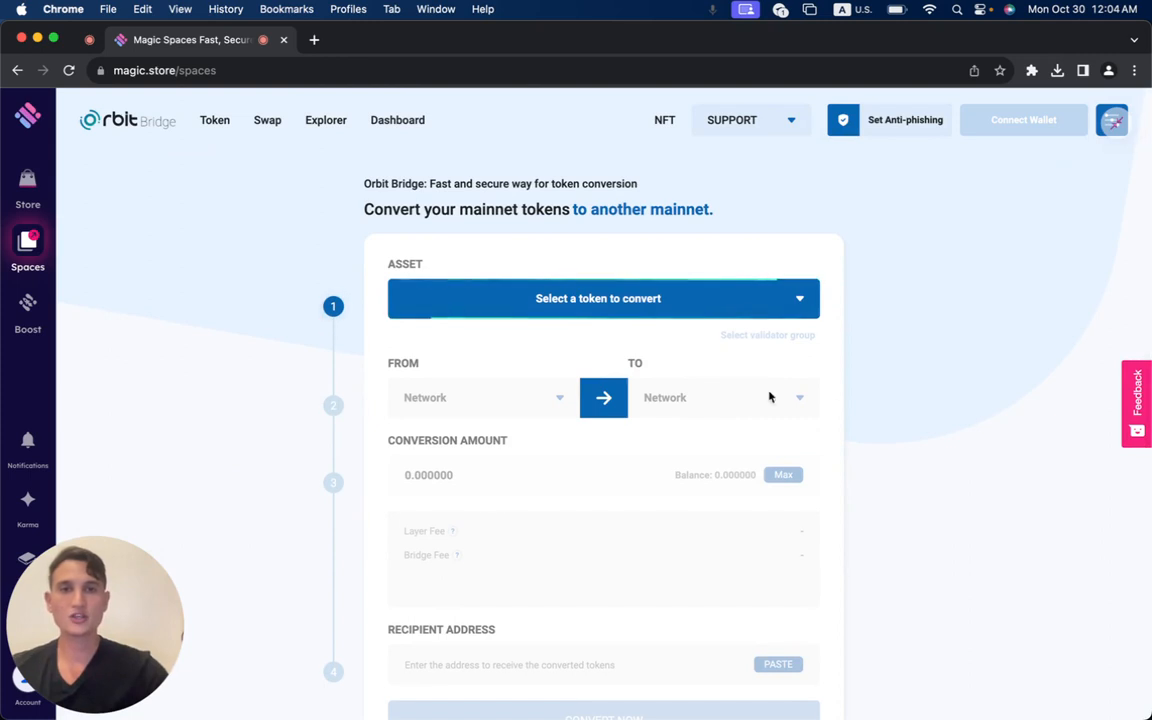
{"action": "mouse_move", "coordinate": [872, 400]}
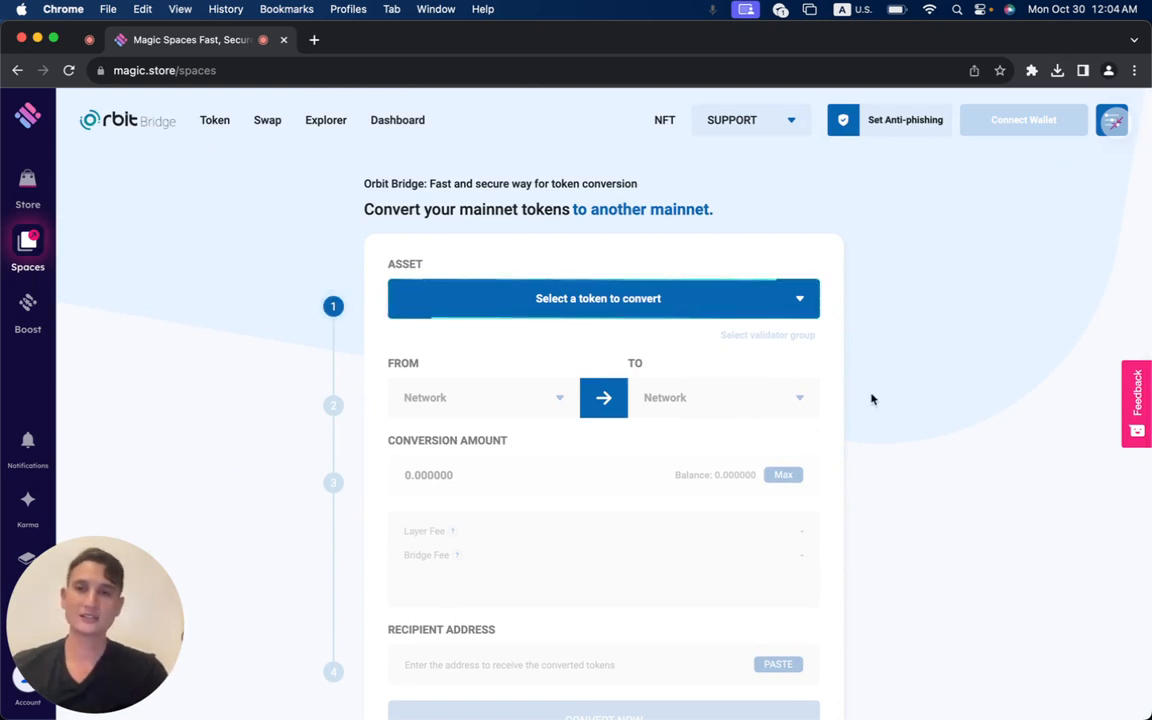